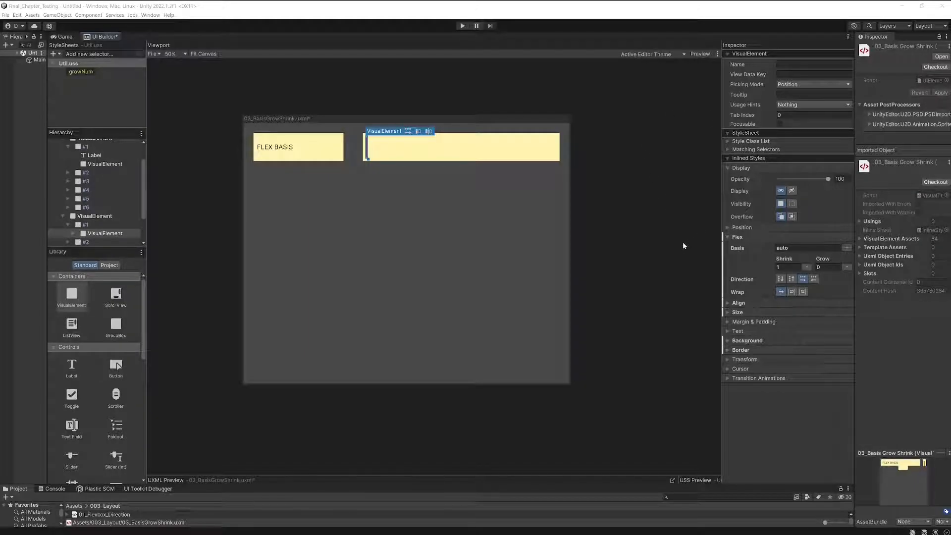
mouse_move(694, 259)
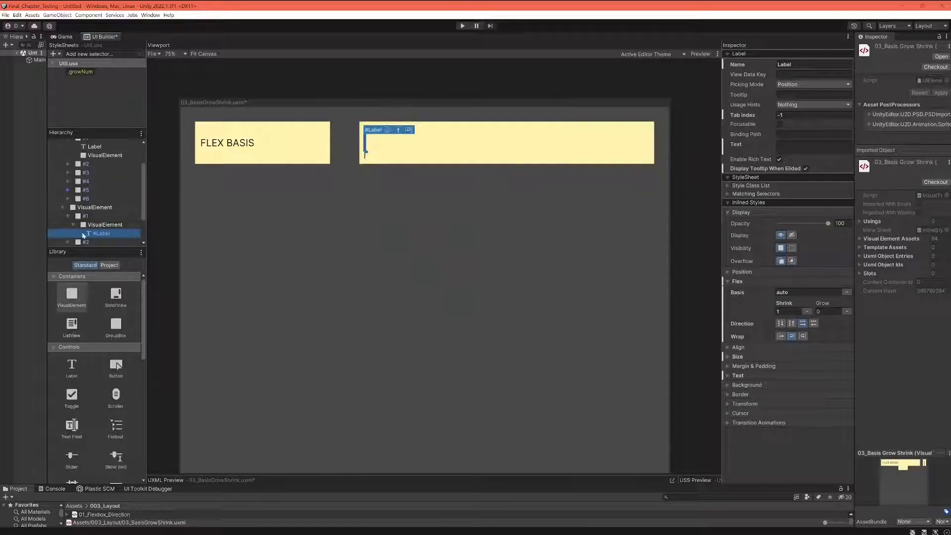
Step: Set the second container's inner element to a 200 px flex basis
left_click(105, 224)
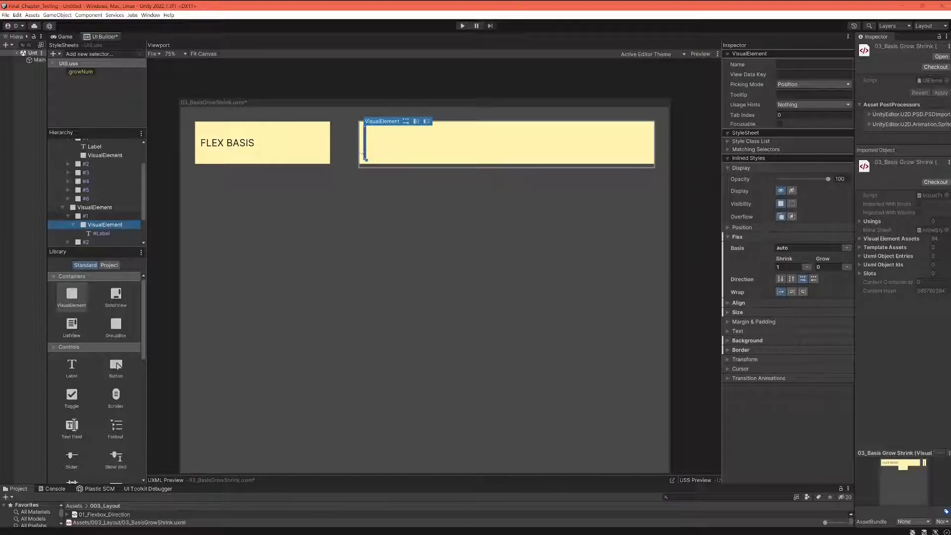
left_click(810, 248)
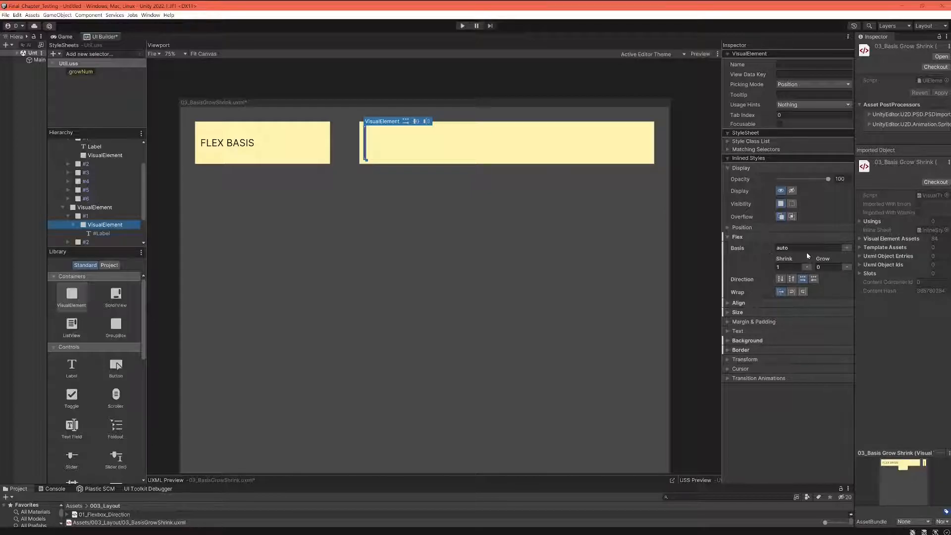
type("200")
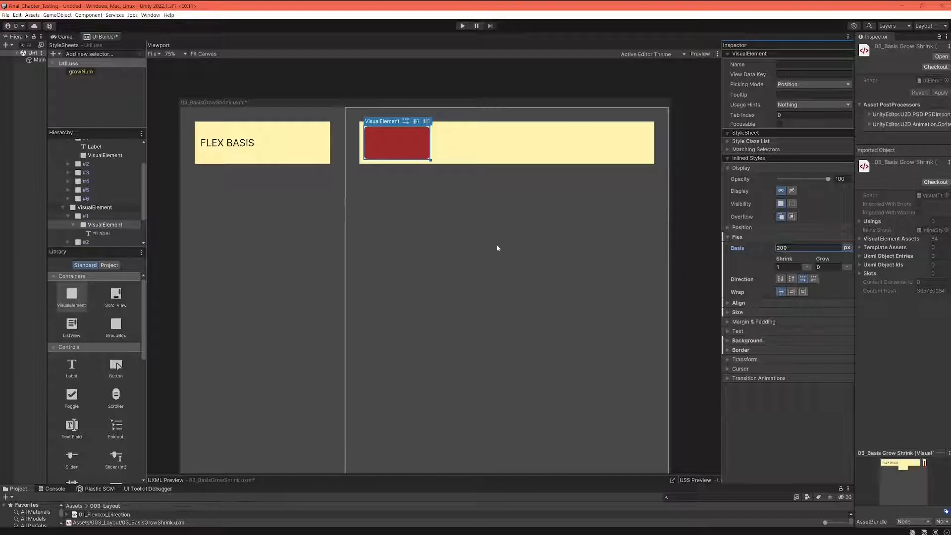
mouse_move(718, 275)
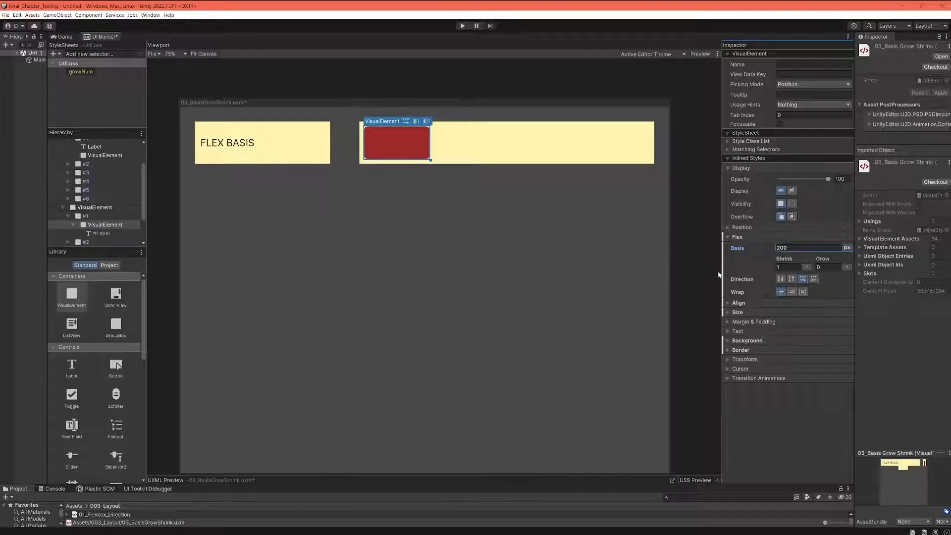
mouse_move(744, 261)
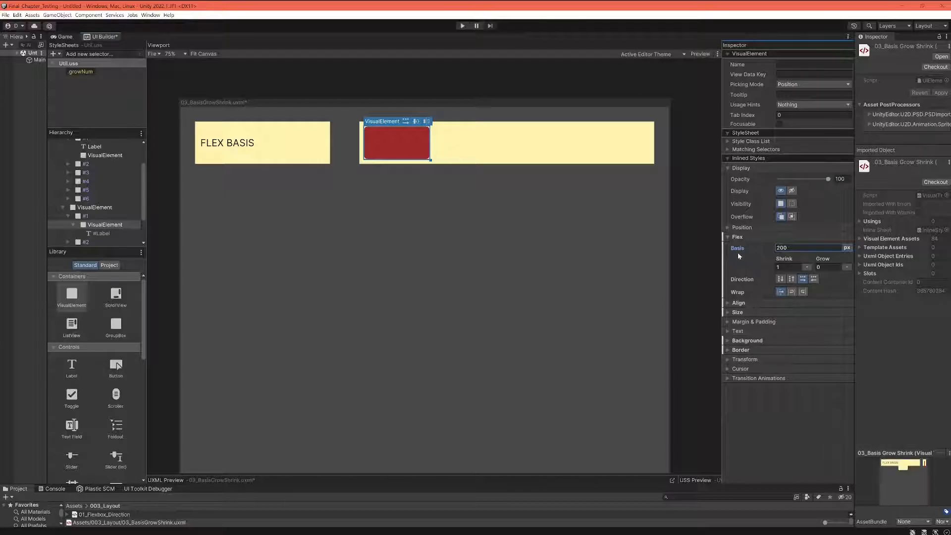
mouse_move(738, 254)
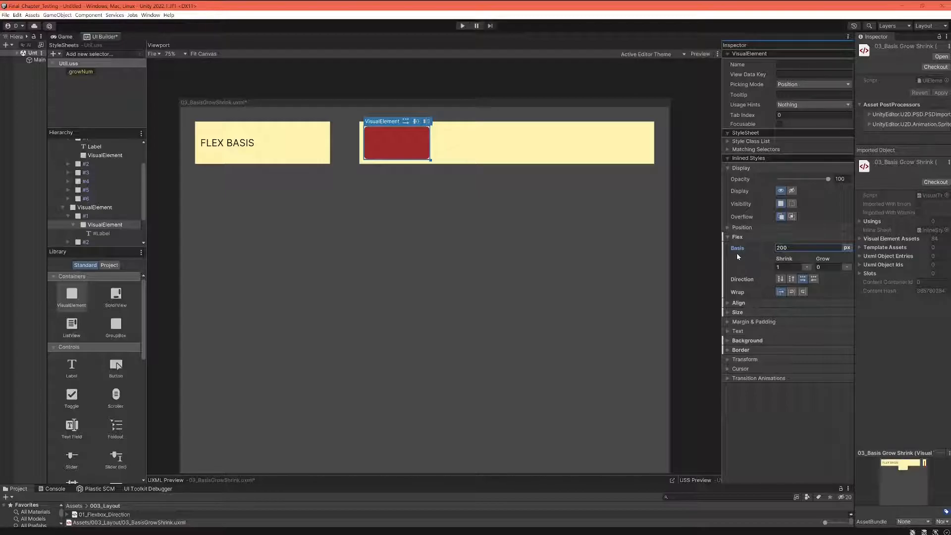
mouse_move(743, 256)
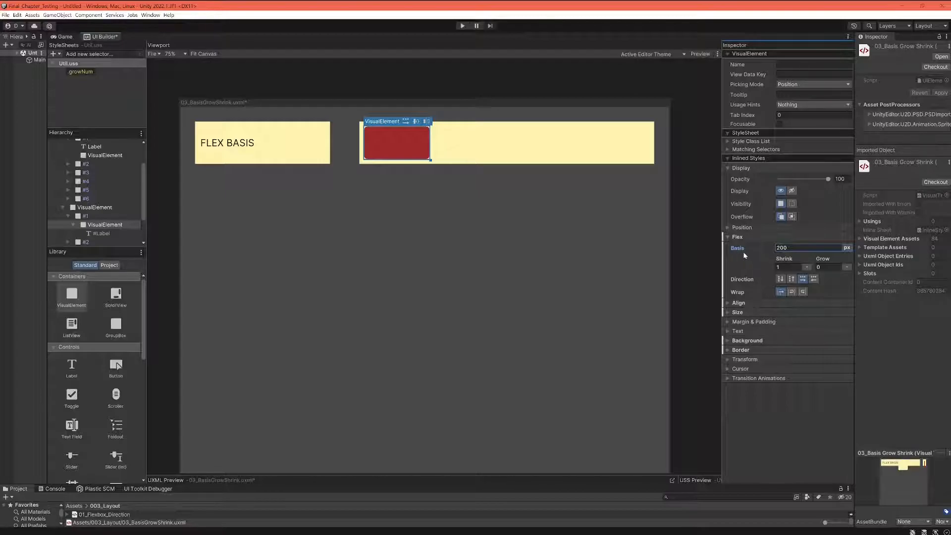
mouse_move(736, 255)
type("300")
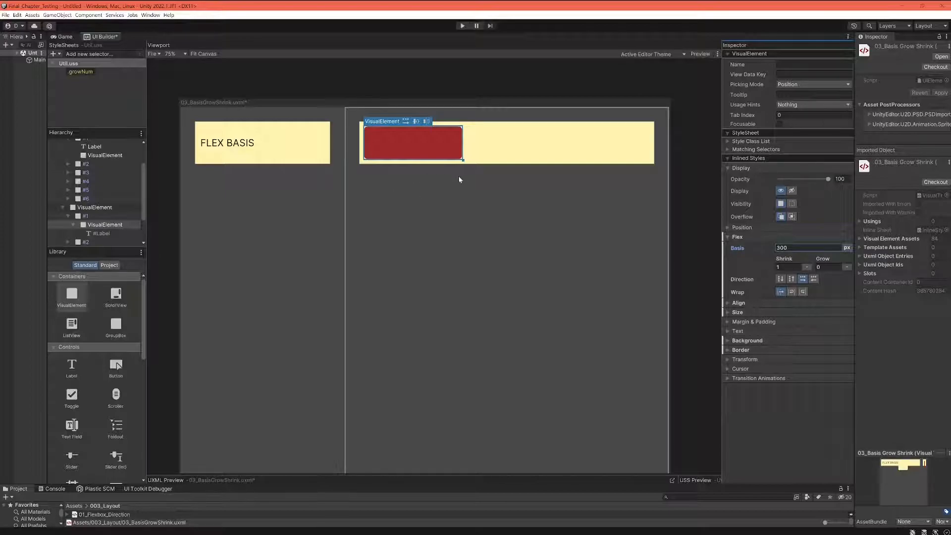
mouse_move(564, 223)
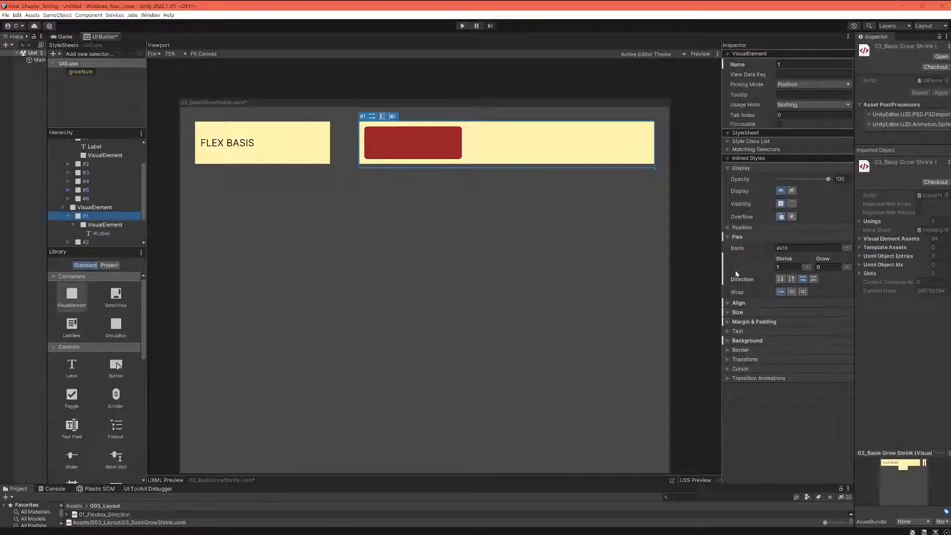
Step: Switch the #1 container's flex direction to Column and reselect the red element
left_click(790, 278)
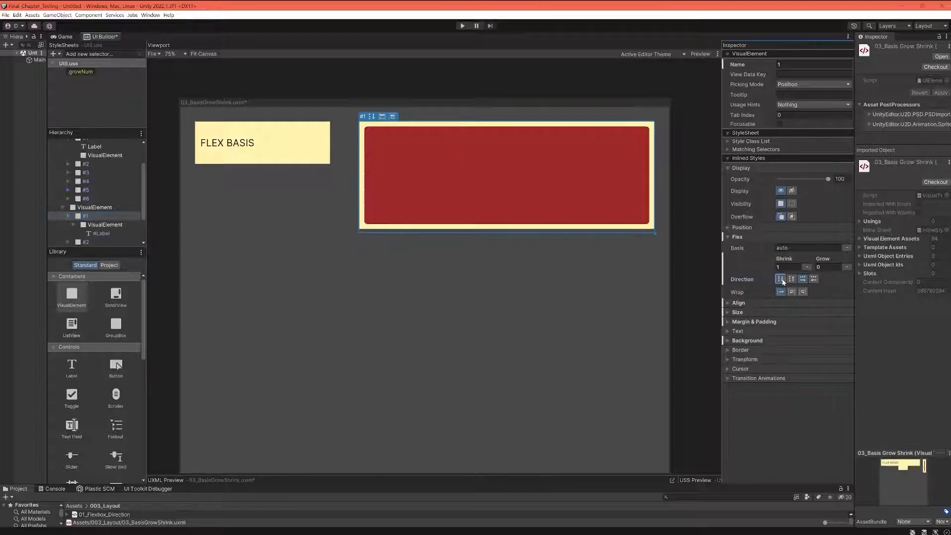
left_click(781, 278)
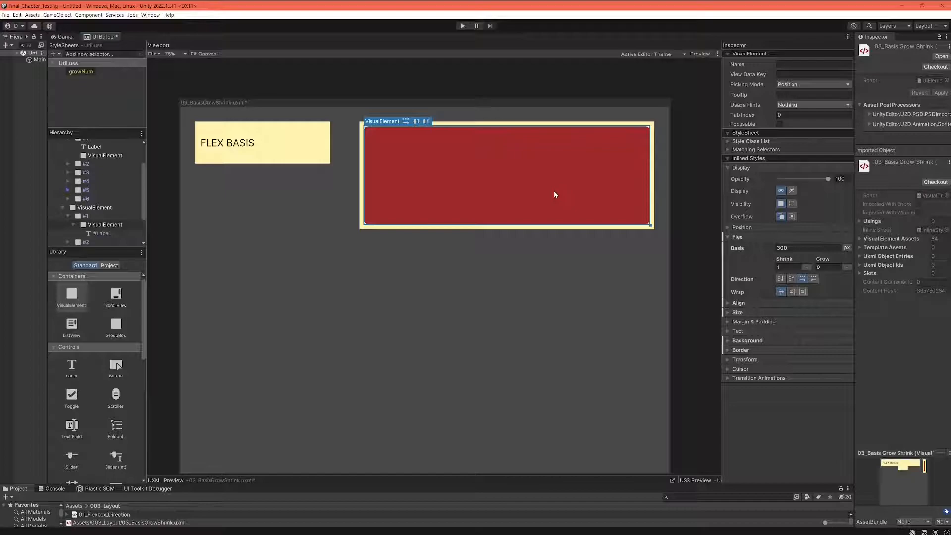
mouse_move(553, 176)
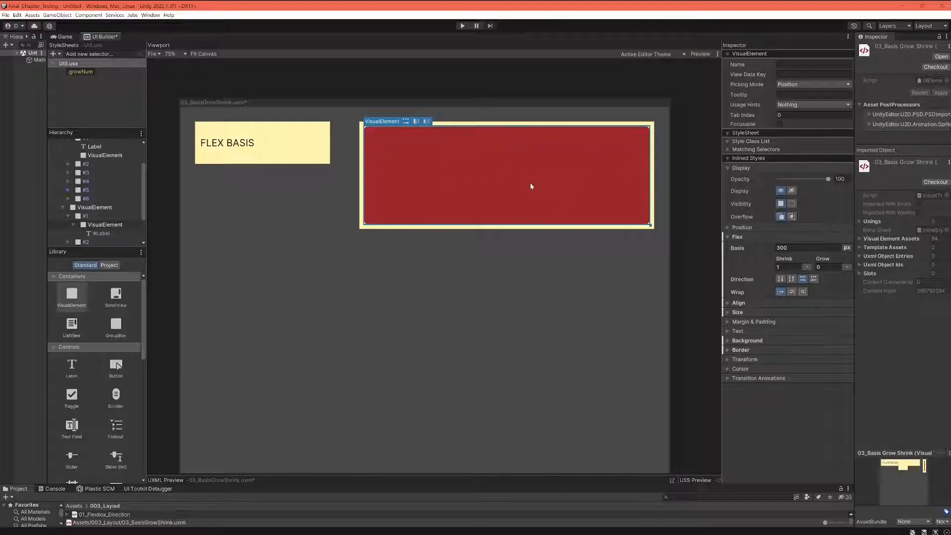
mouse_move(535, 184)
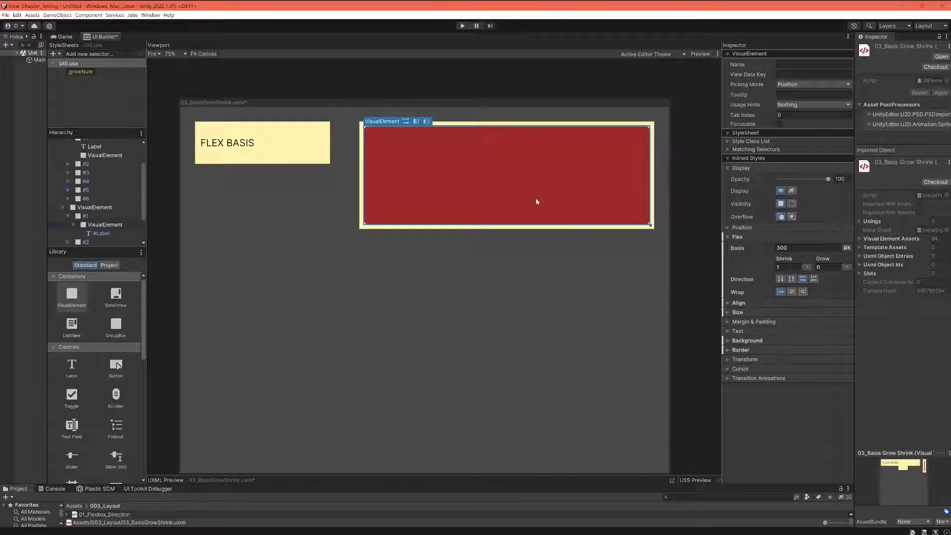
Step: Select the red inner element and focus its Flex Basis field
left_click(104, 224)
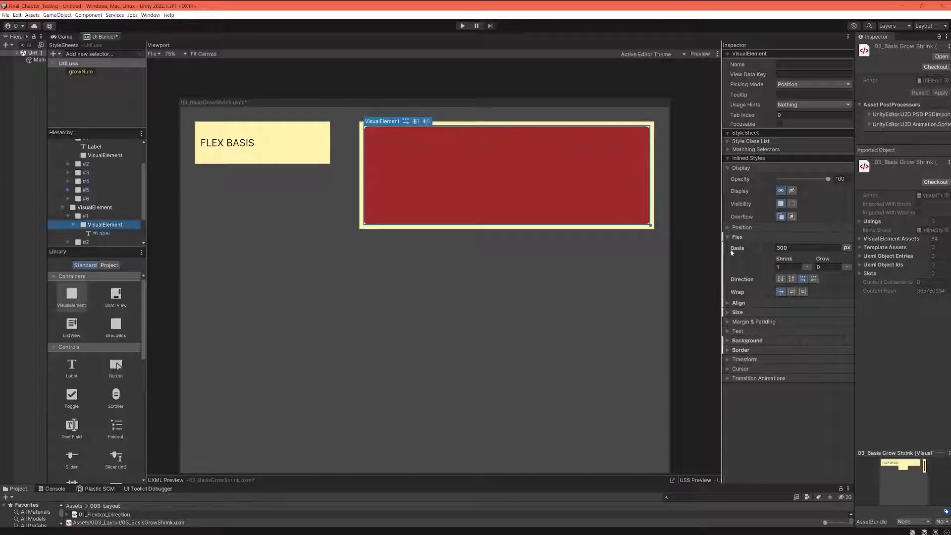
left_click(809, 247)
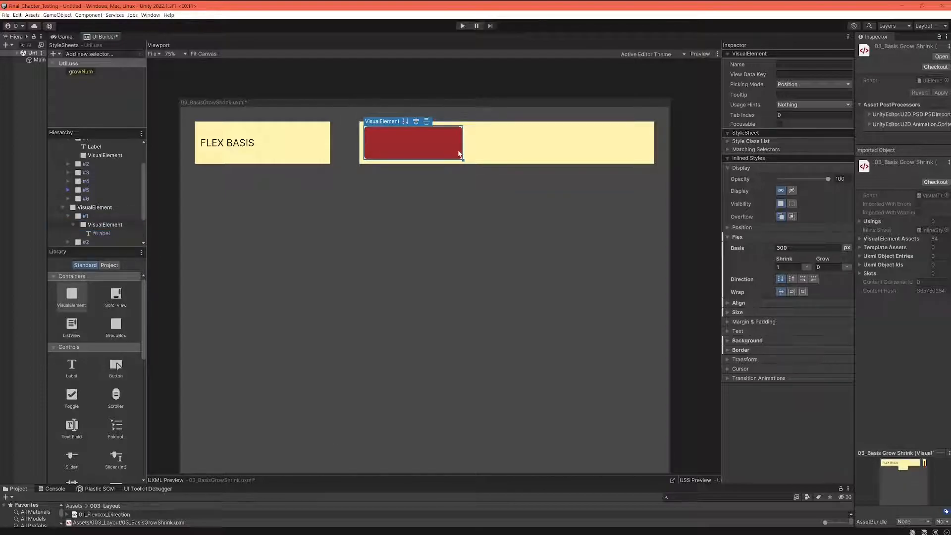
left_click(104, 224)
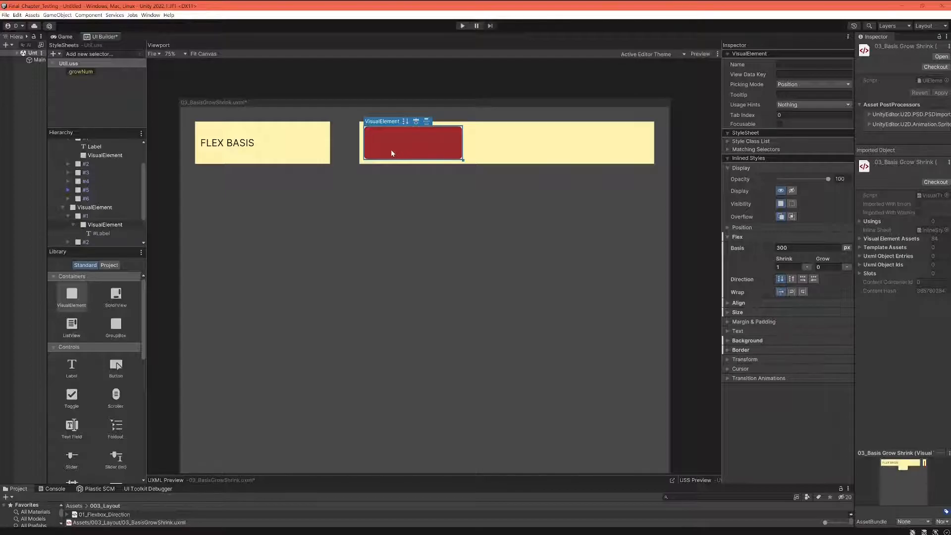
mouse_move(418, 150)
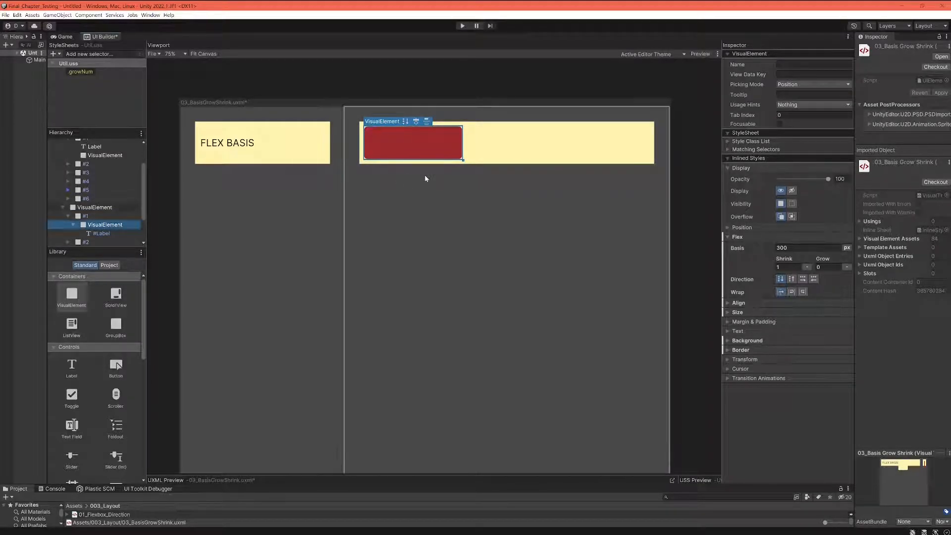
mouse_move(428, 181)
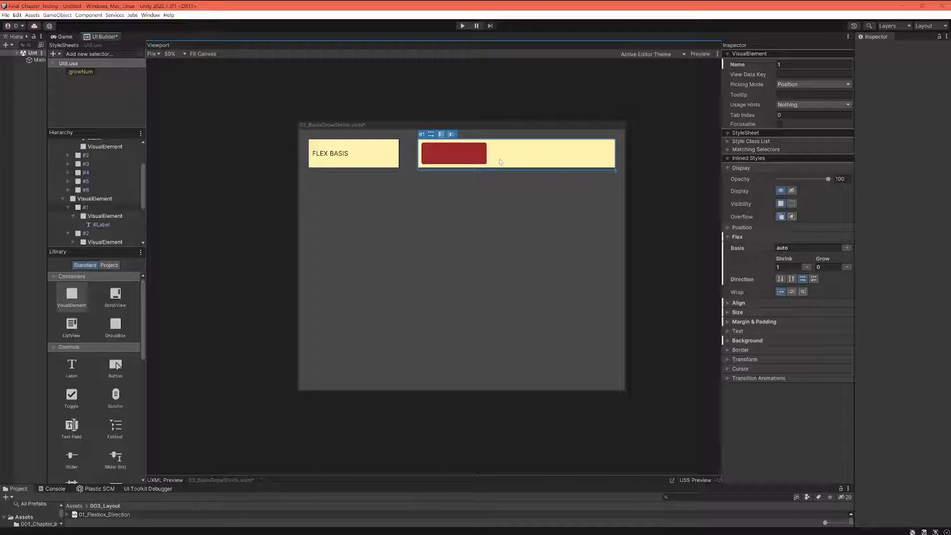
Step: Change the red element's flex basis from 300 px to 600 px
type("300")
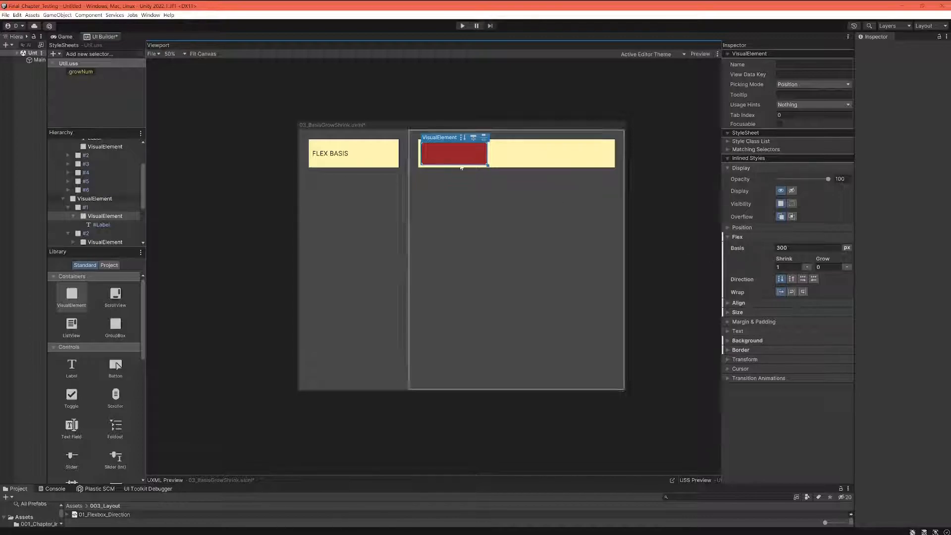
left_click(807, 248)
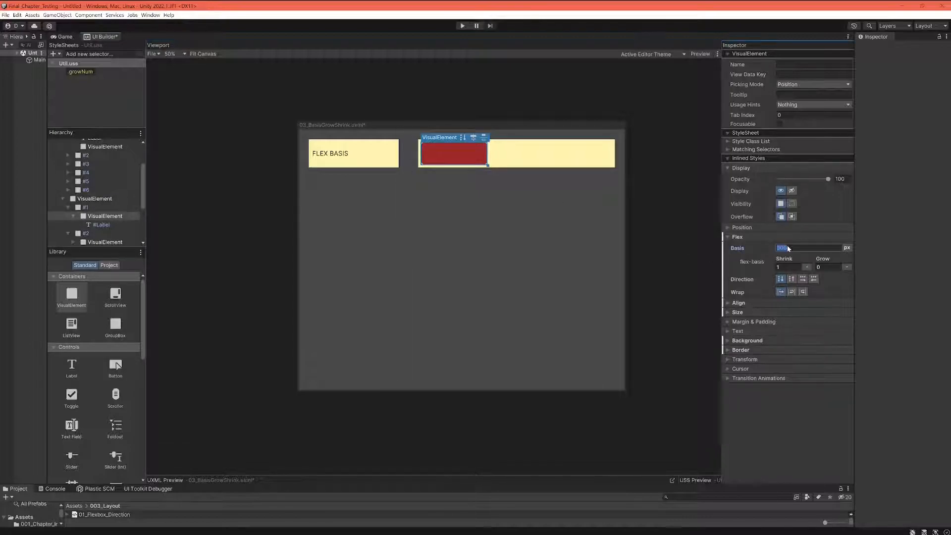
type("600")
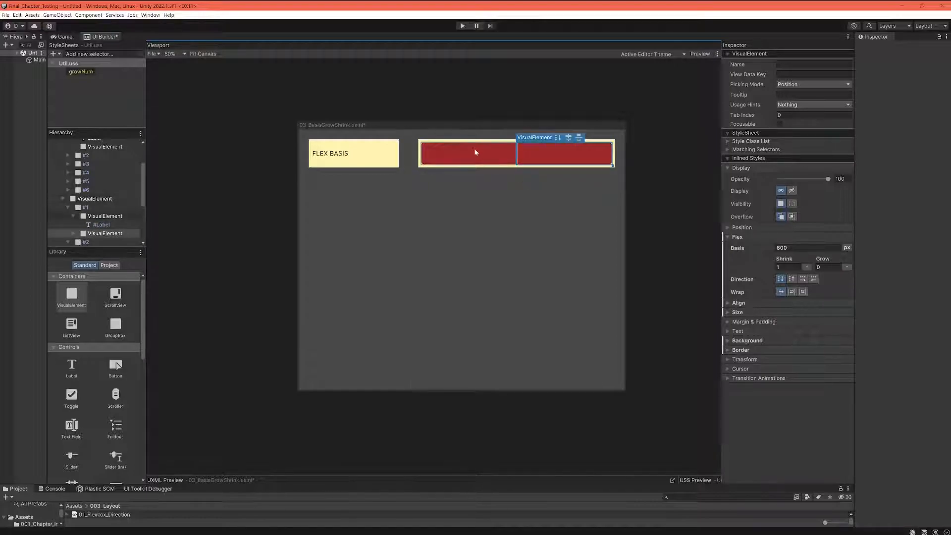
left_click(467, 153)
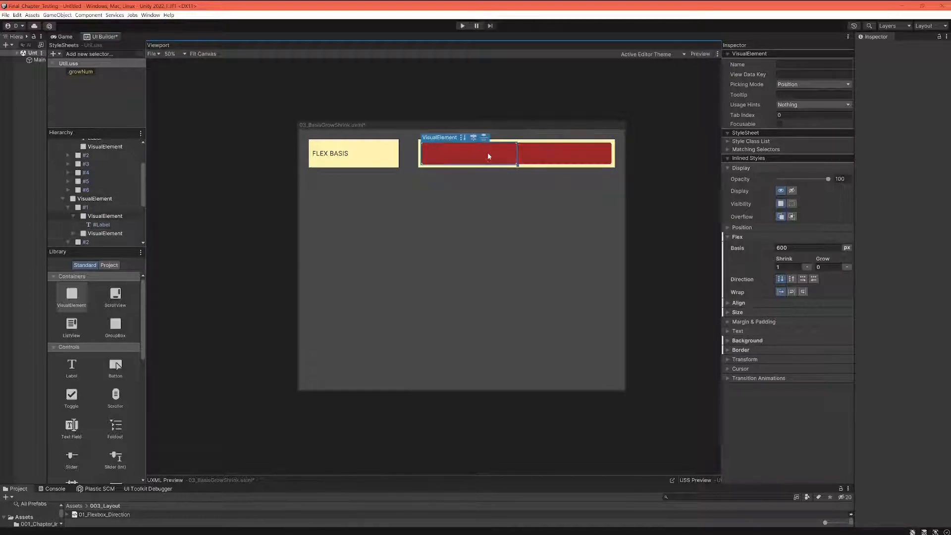
left_click(564, 153)
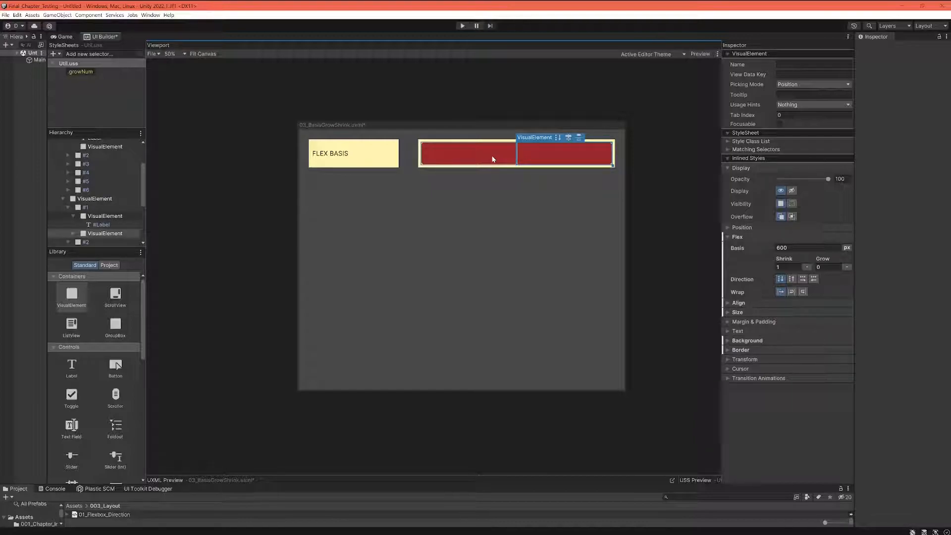
mouse_move(473, 159)
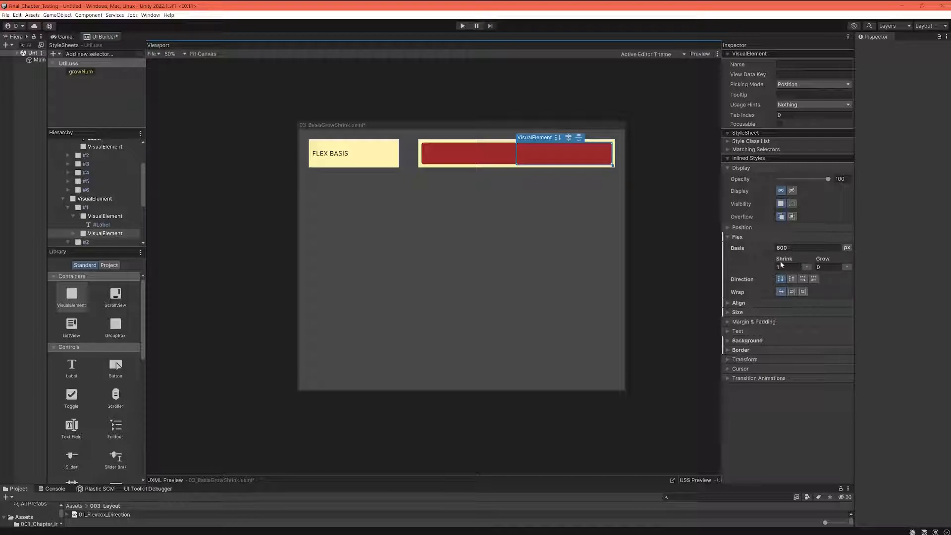
left_click(465, 154)
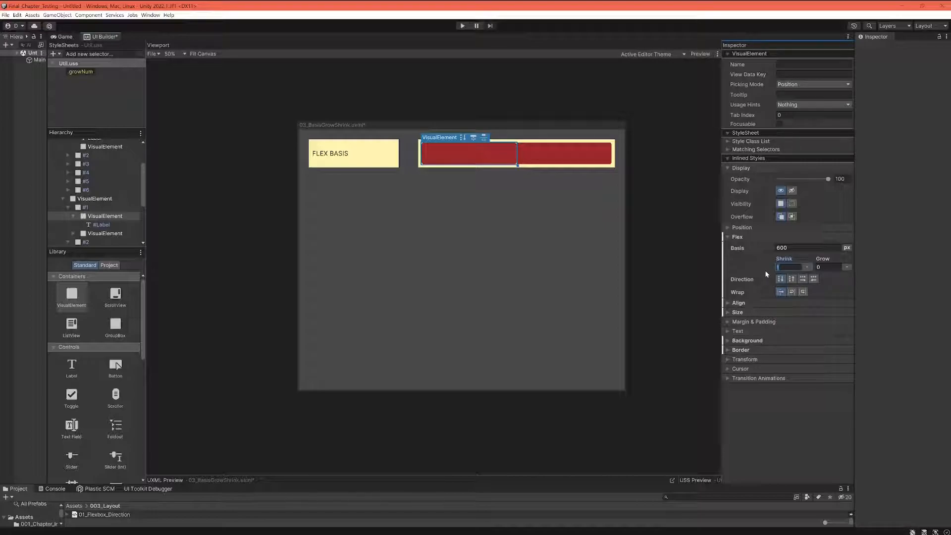
type("1")
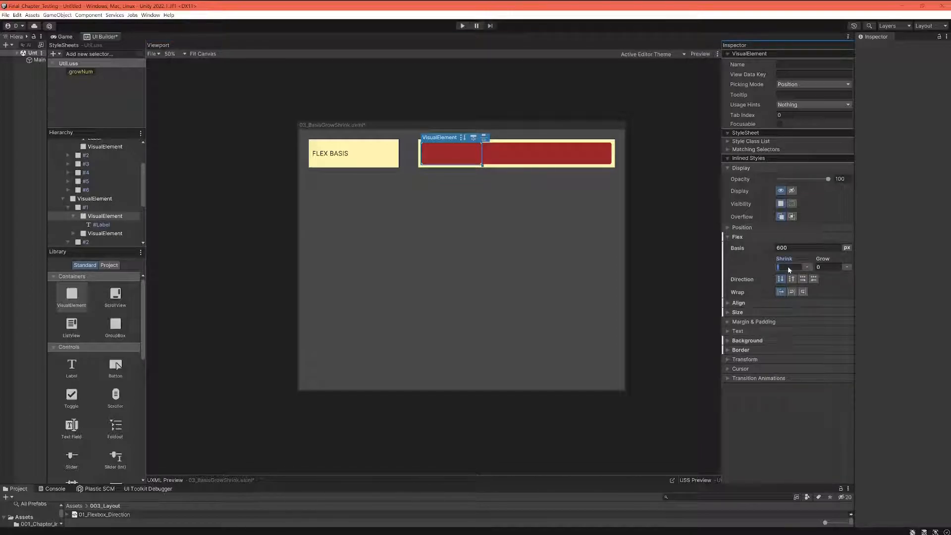
Step: Give the red elements a flex shrink of 0, including the overflowing second one
type("0")
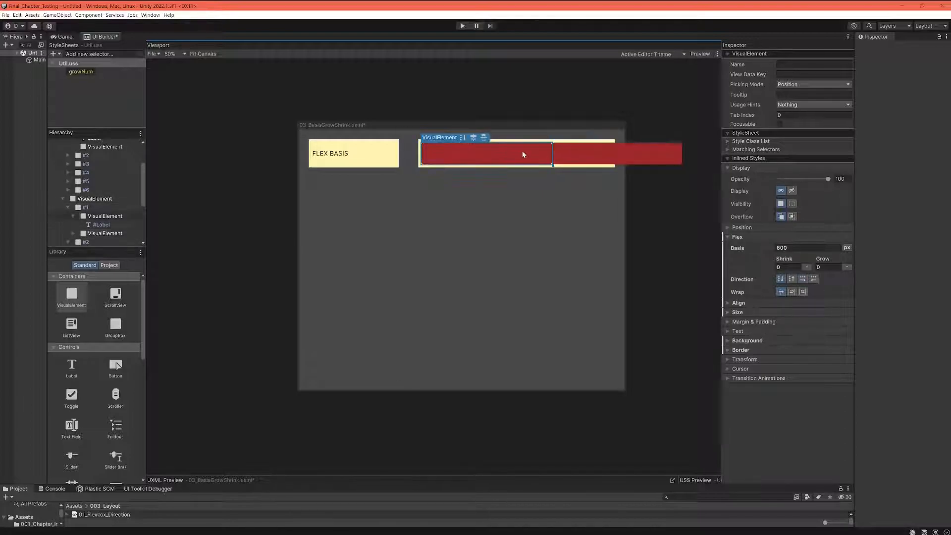
left_click(616, 153)
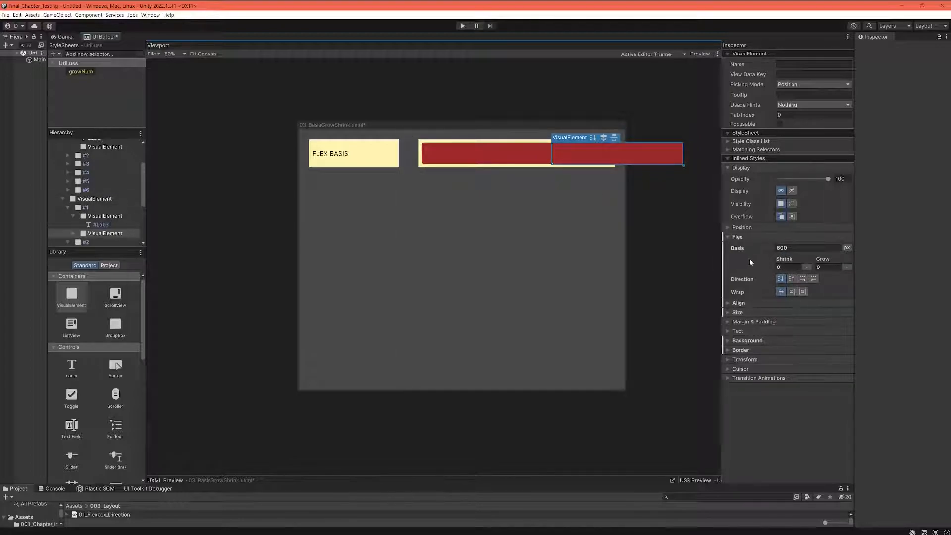
left_click(789, 267)
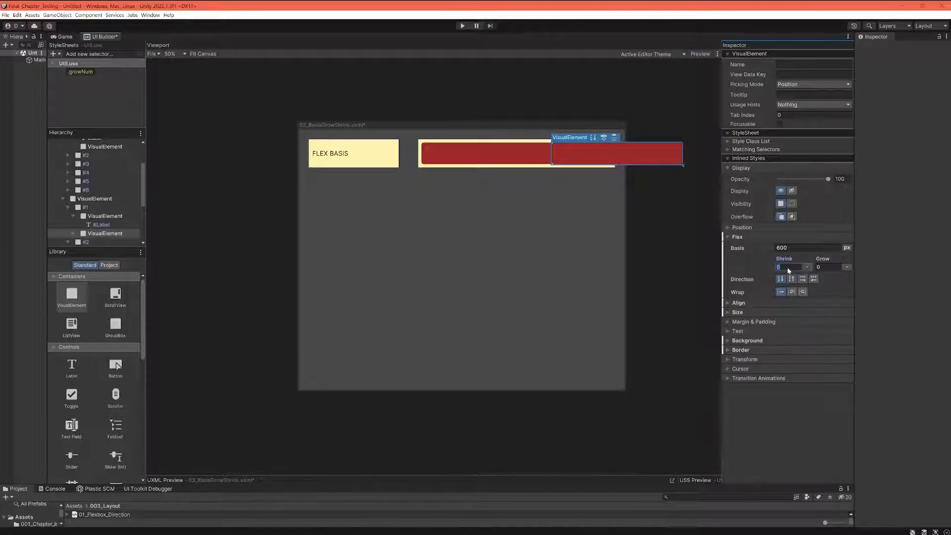
Step: Enter 1 as the red element's Flex Shrink value
type("1")
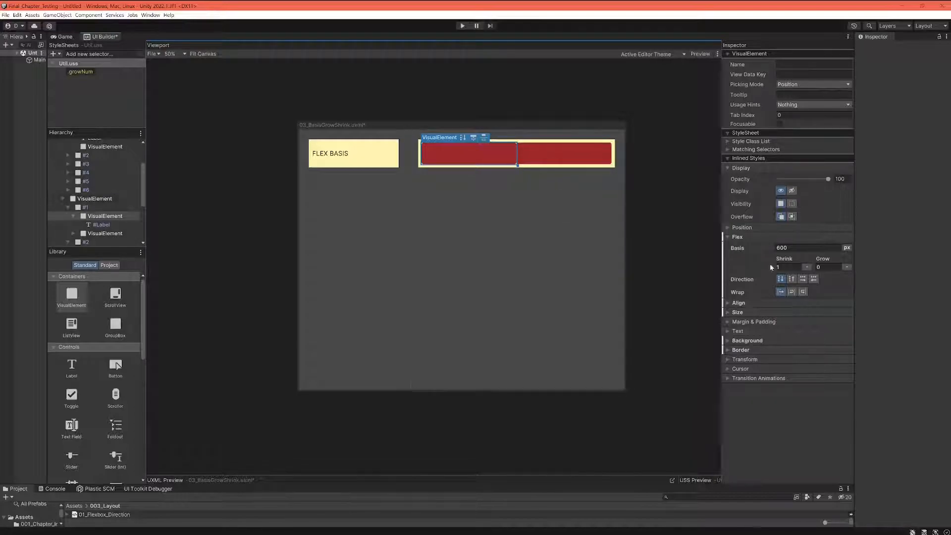
mouse_move(779, 268)
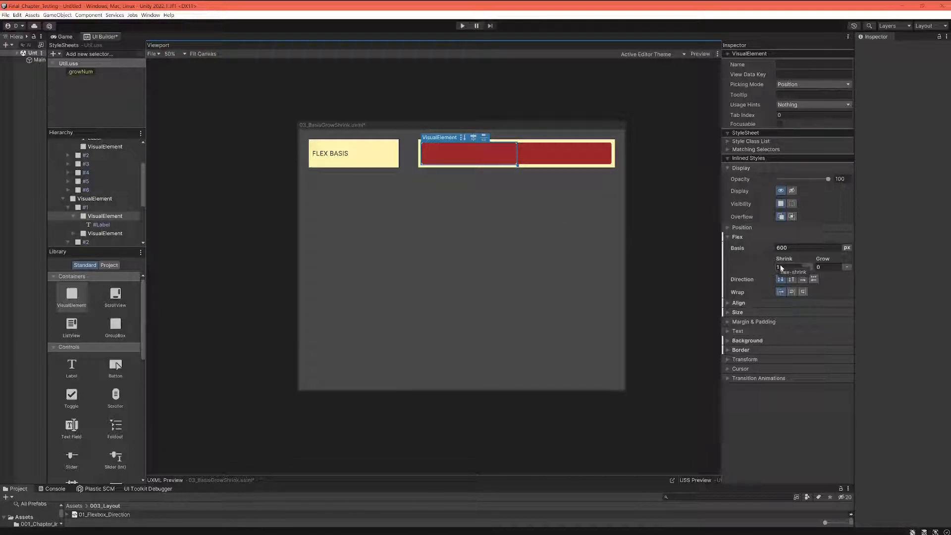